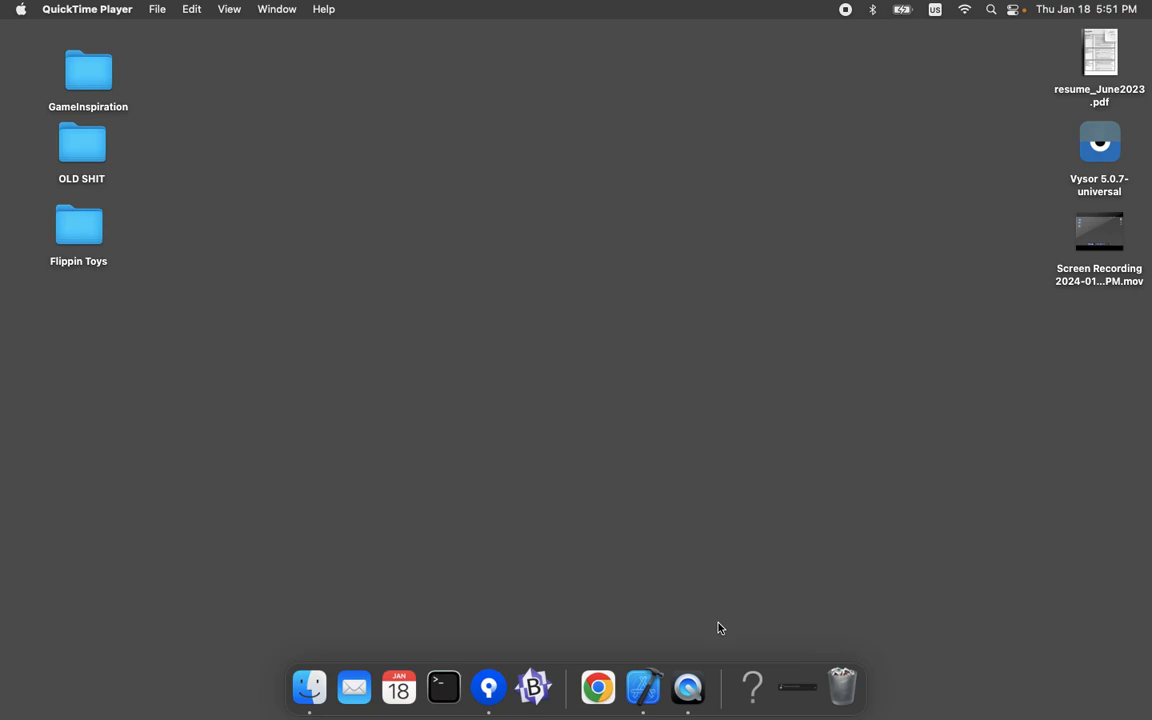
mouse_move(675, 657)
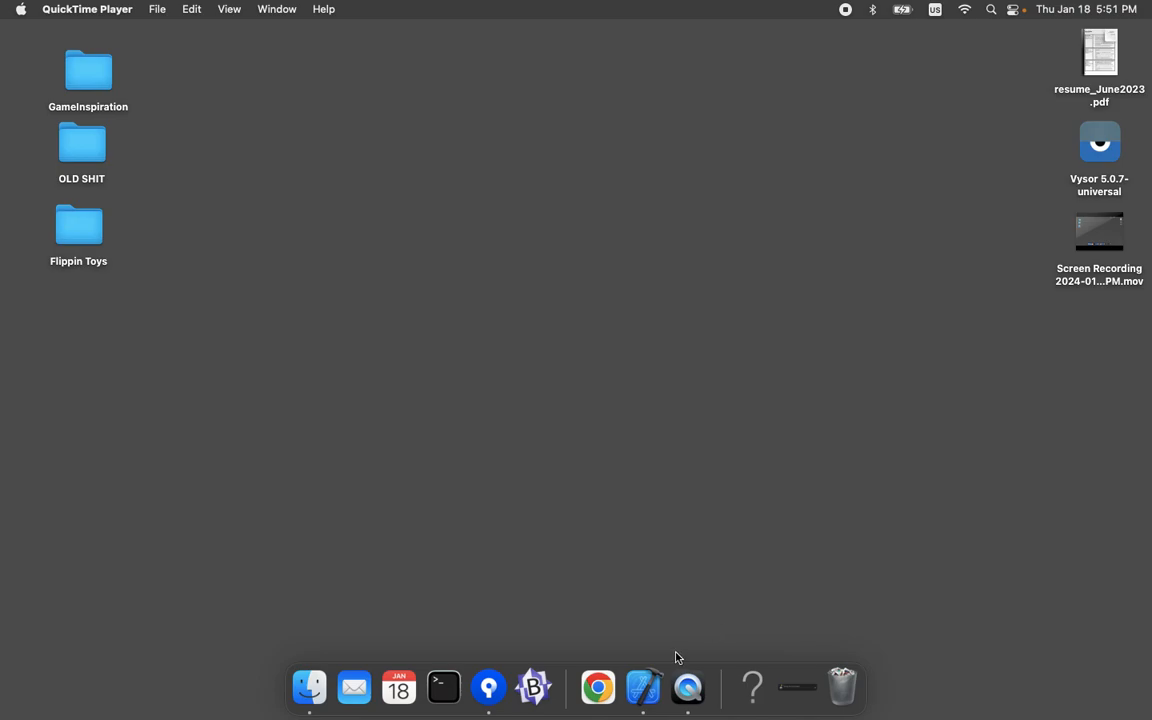
- Launch Xcode from the Dock to reach its Welcome window with recent projects
left_click(643, 687)
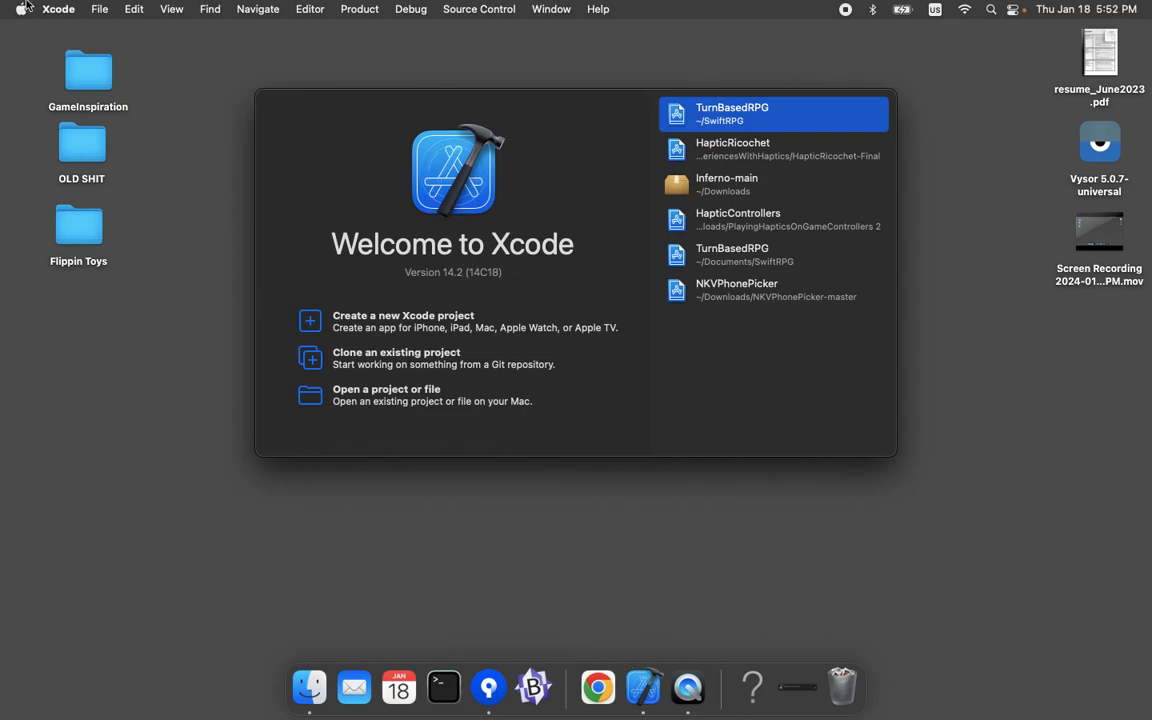
left_click(58, 9)
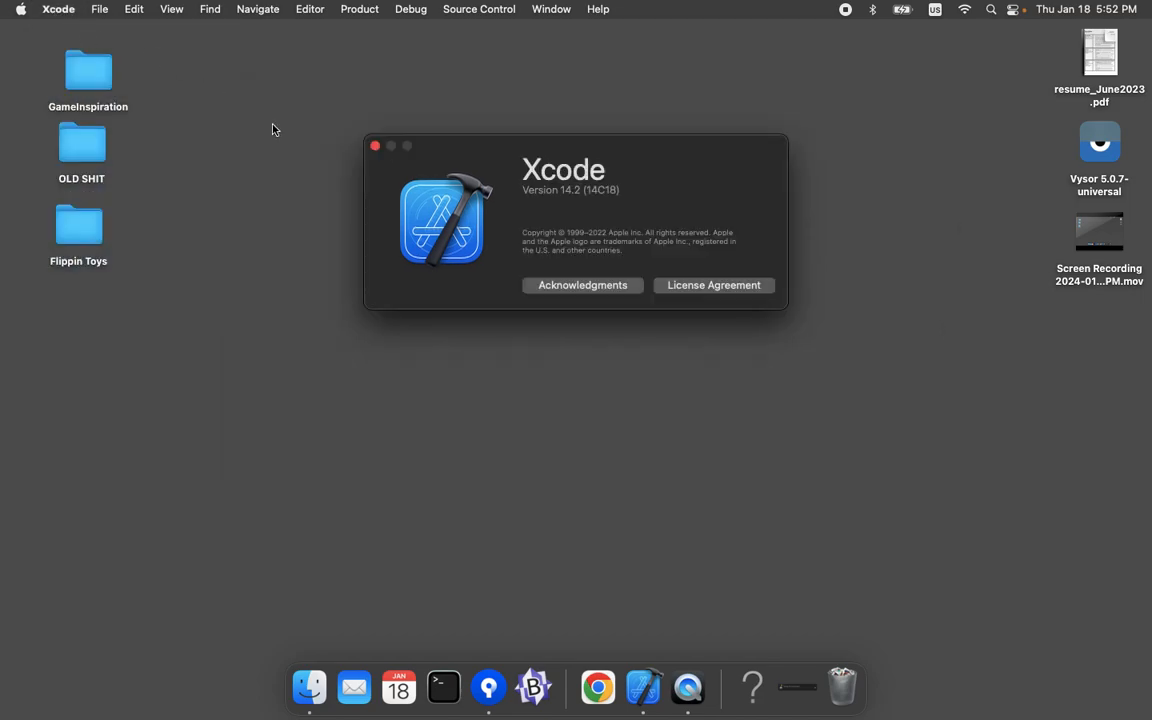
left_click(375, 146)
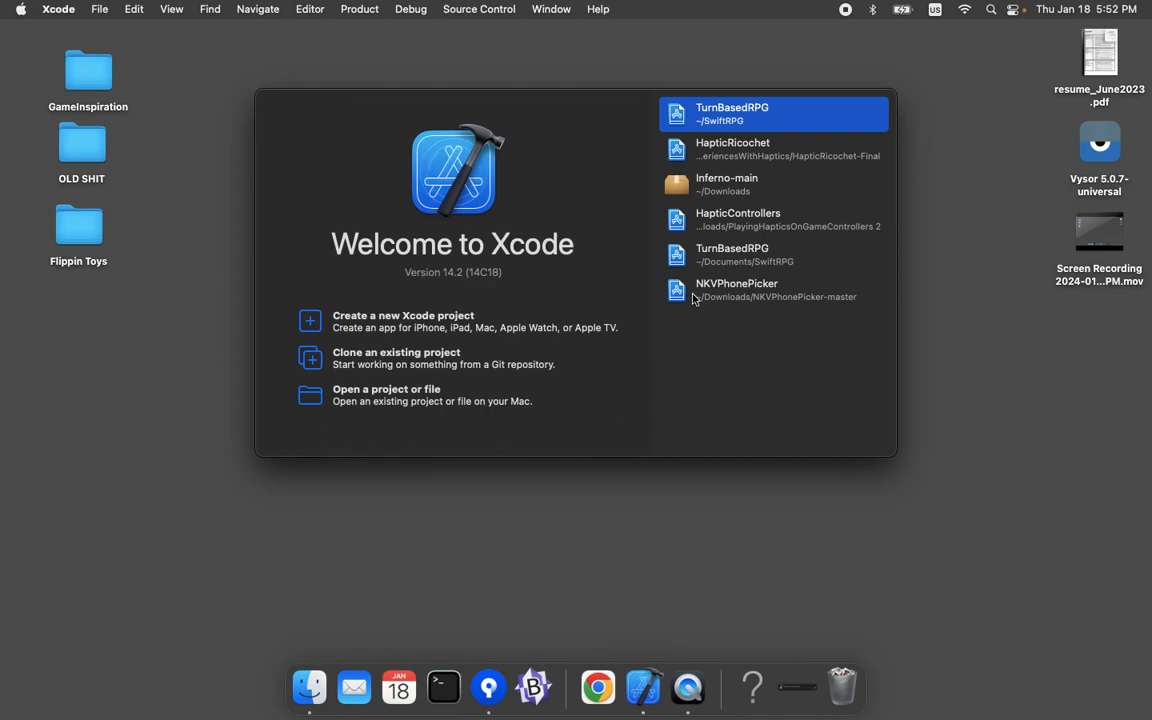
mouse_move(740, 115)
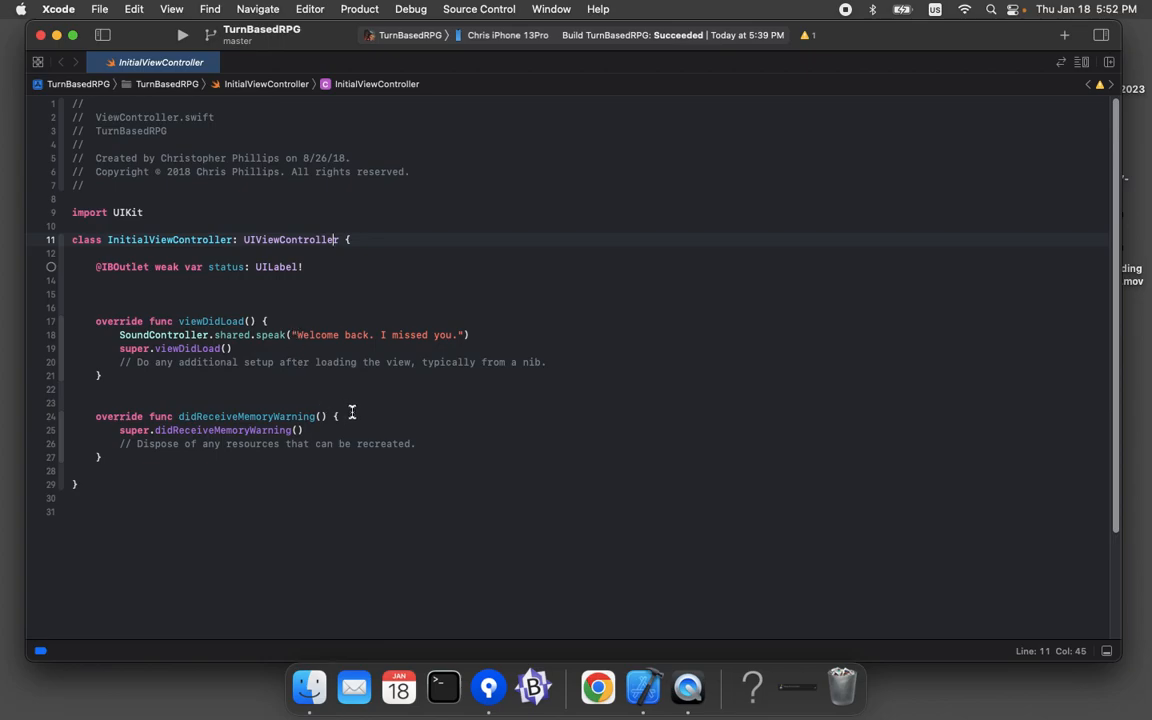
mouse_move(297, 335)
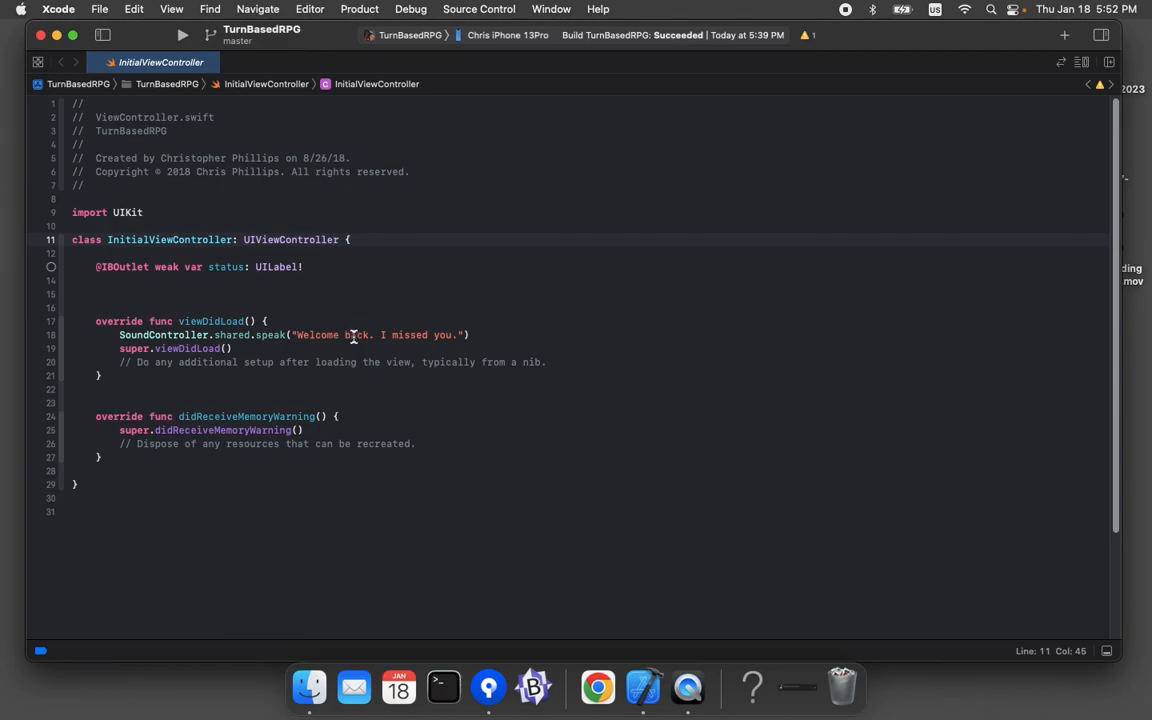
mouse_move(332, 211)
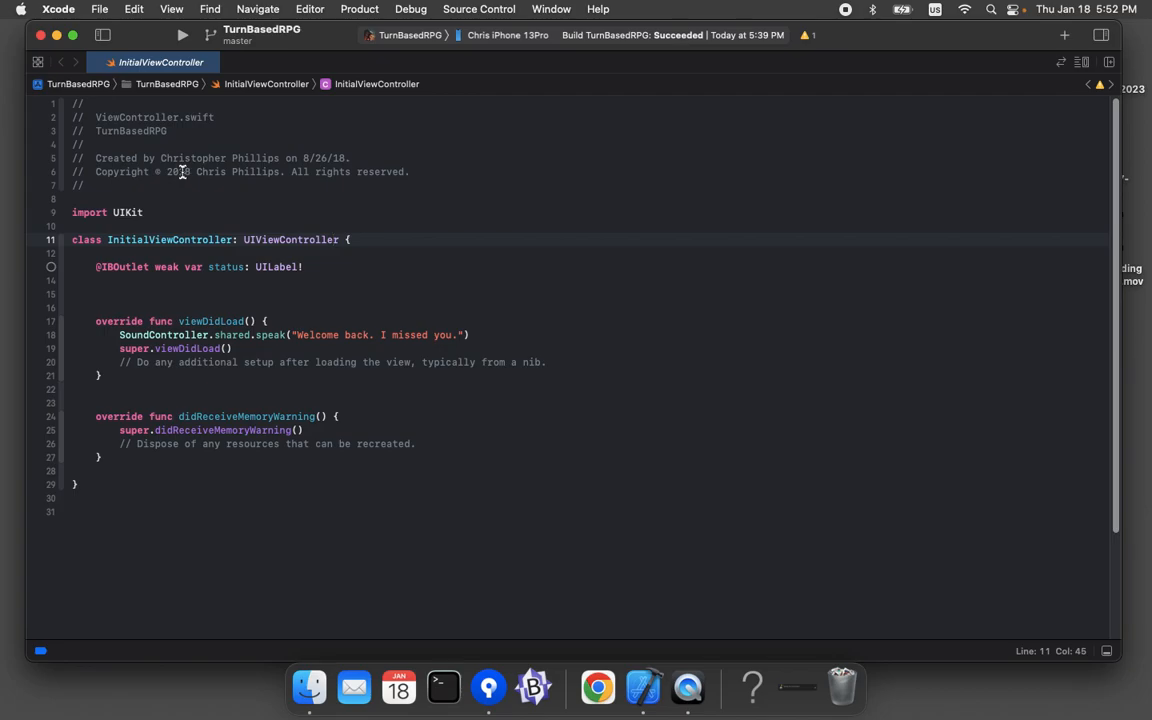
mouse_move(183, 38)
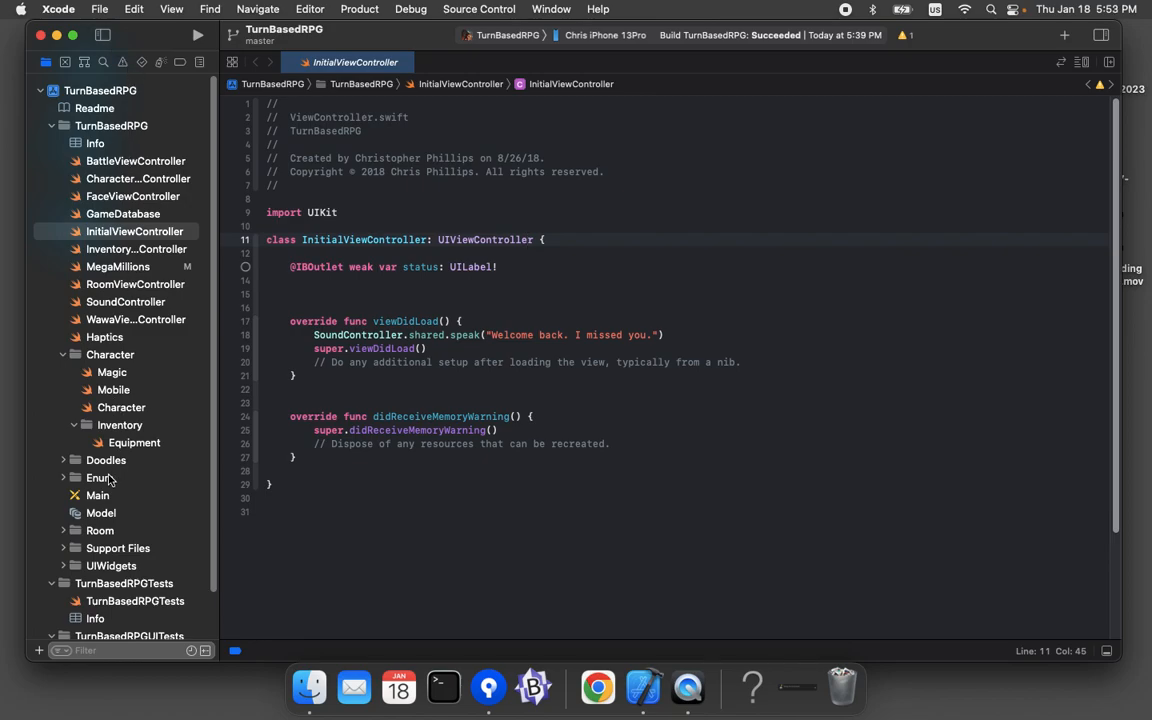
- Open Main.storyboard, then search Spotlight for 'vysor' and launch Vysor
left_click(97, 495)
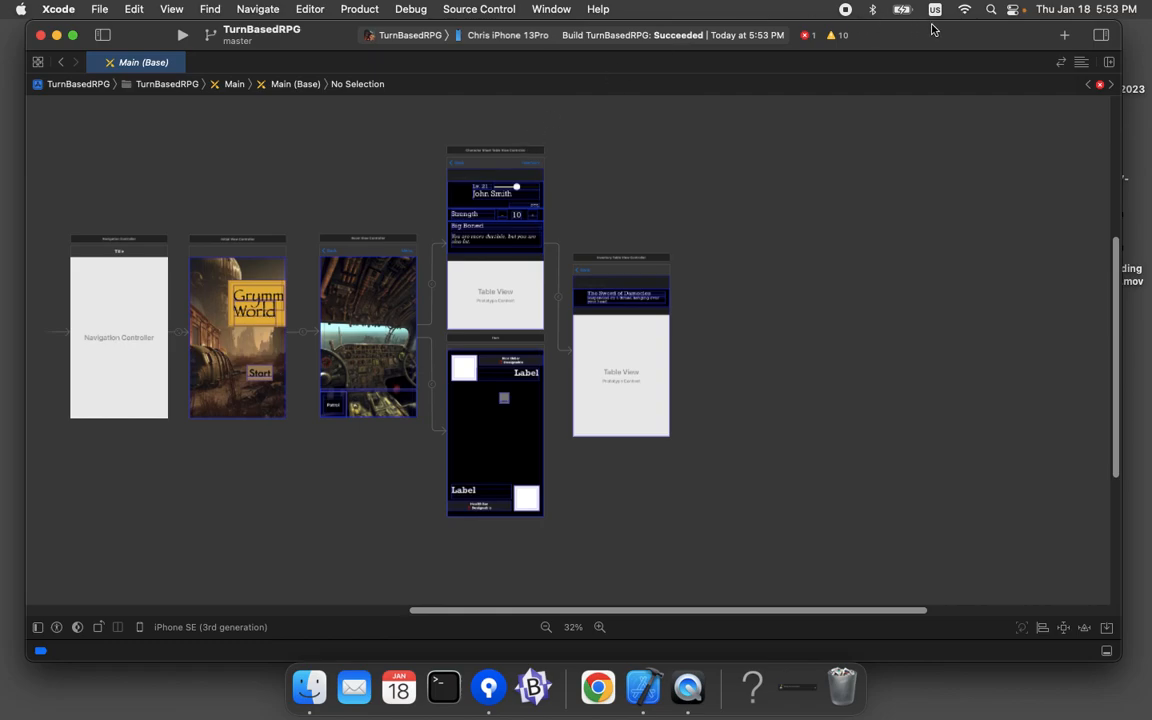
type("vysor")
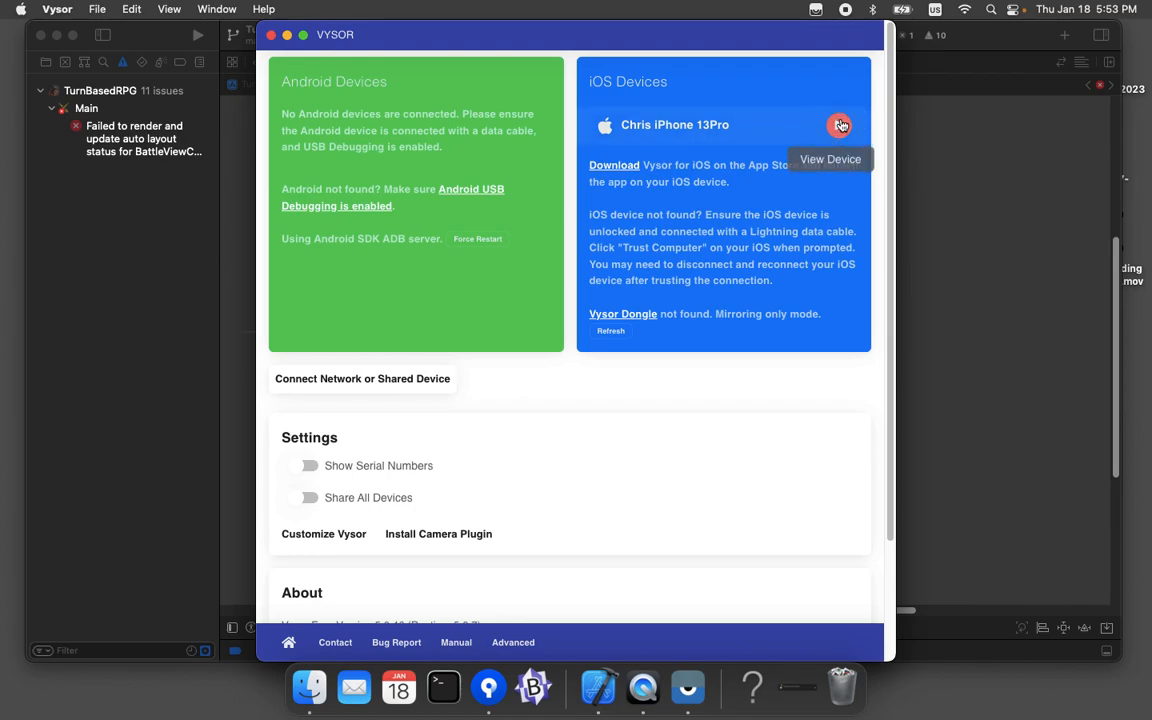
- Start mirroring Chris iPhone 13Pro in Vysor, skipping the dongle connection for mirroring-only mode
left_click(840, 125)
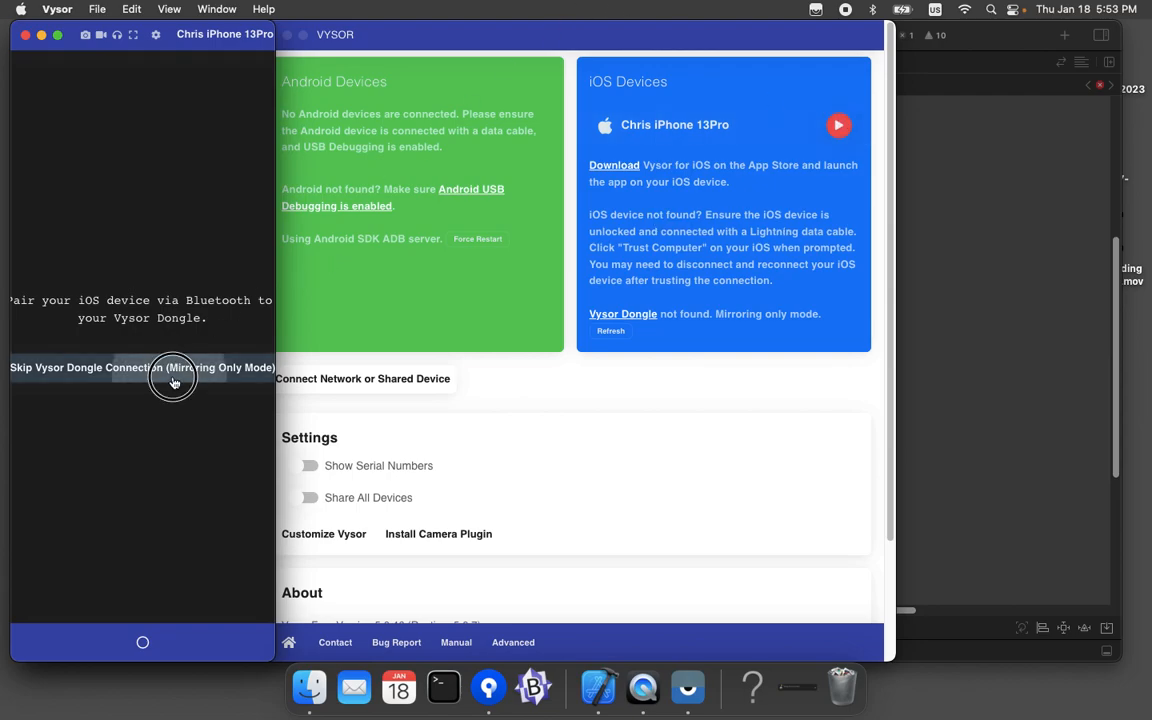
left_click(142, 367)
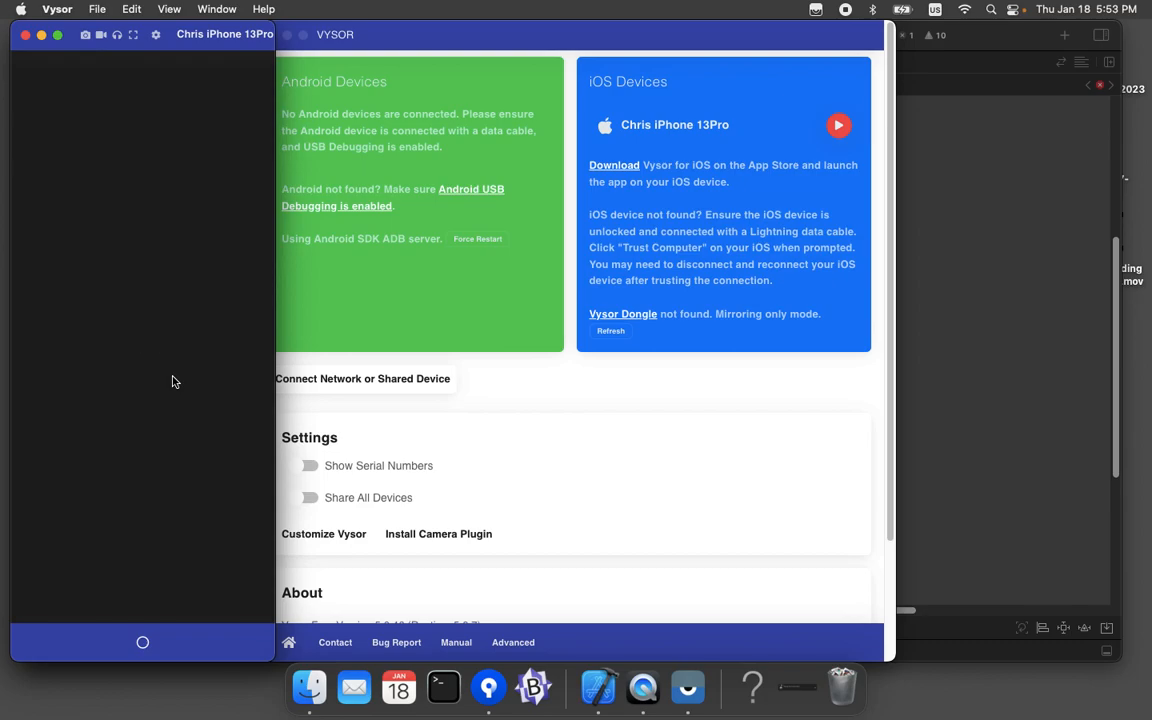
left_click(838, 124)
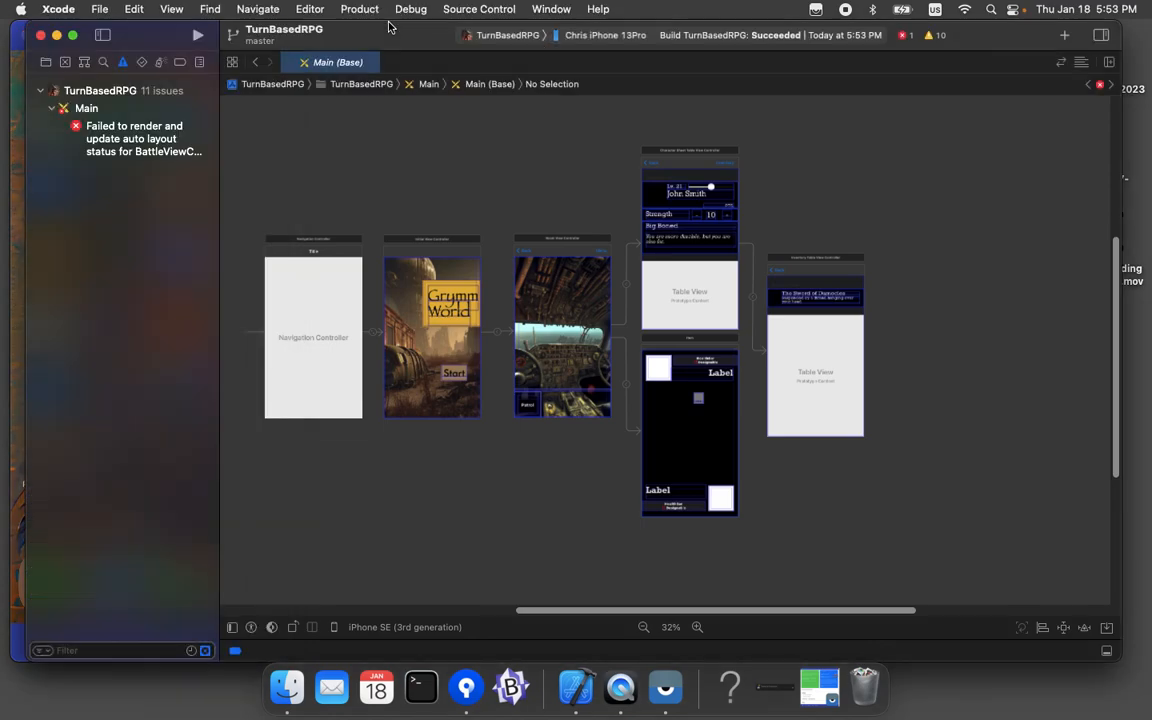
mouse_move(378, 52)
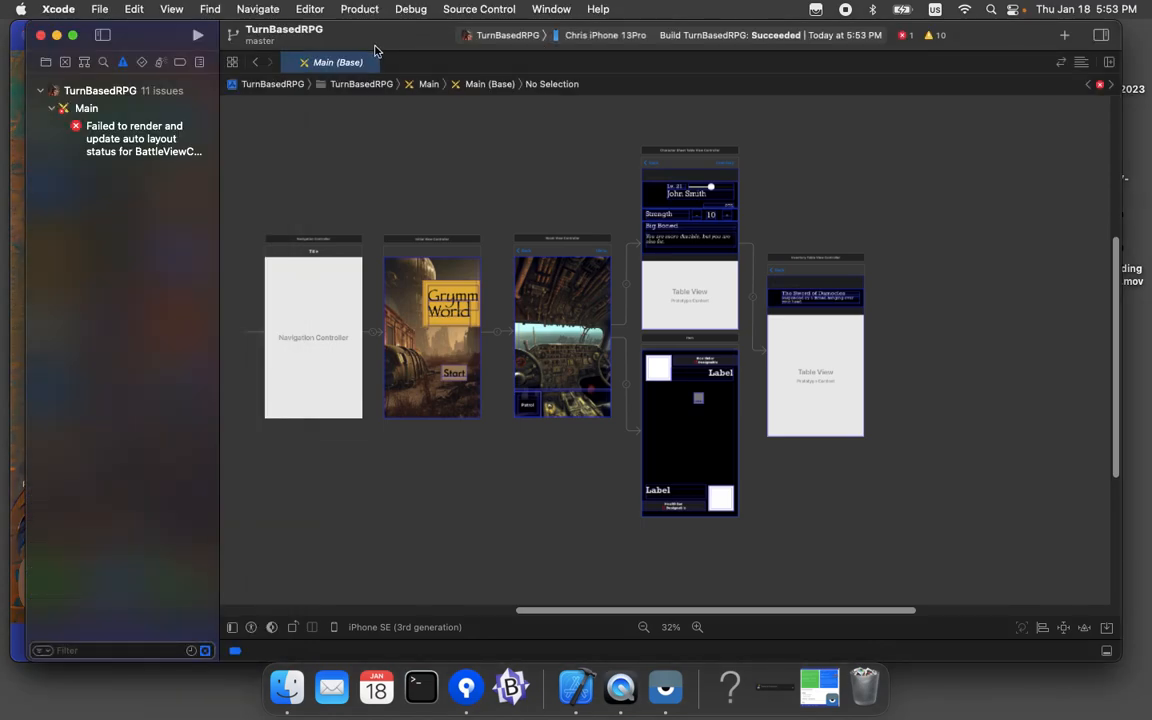
mouse_move(362, 49)
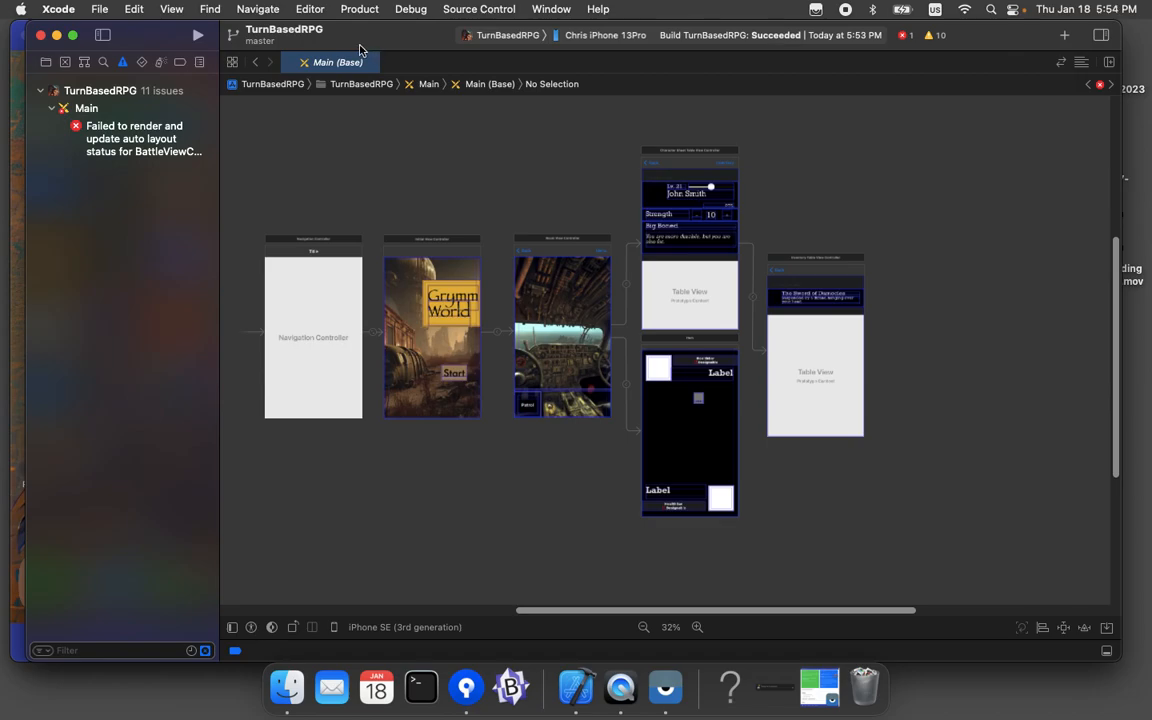
mouse_move(218, 37)
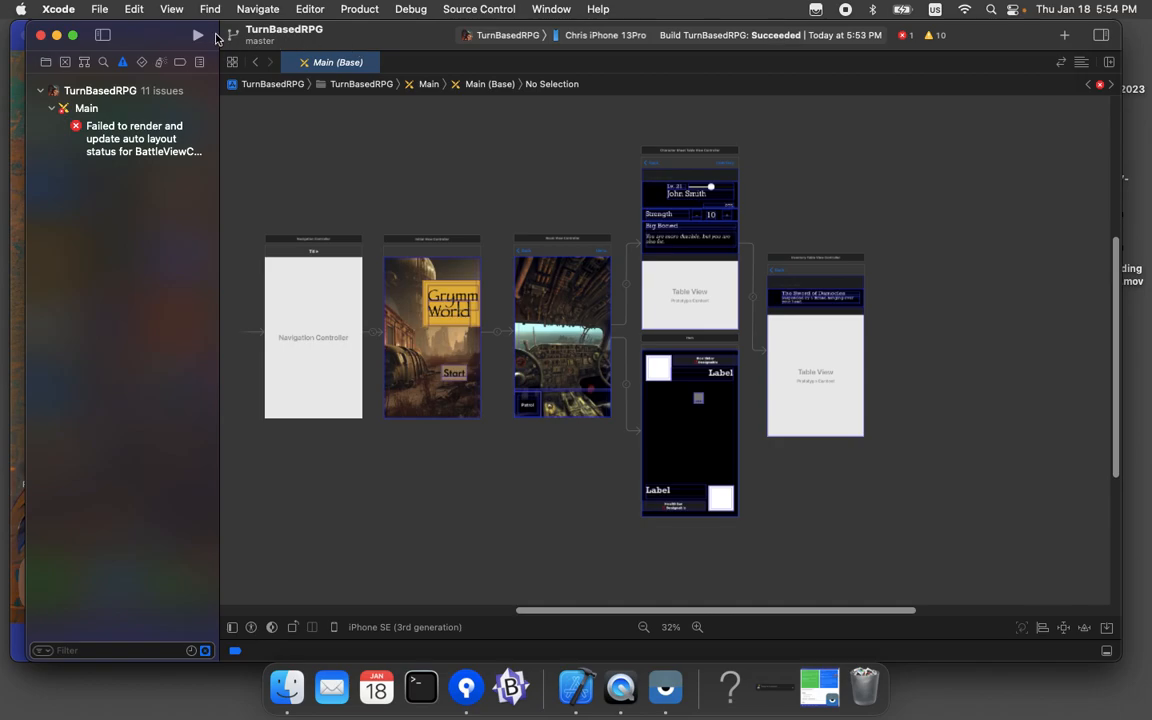
mouse_move(198, 35)
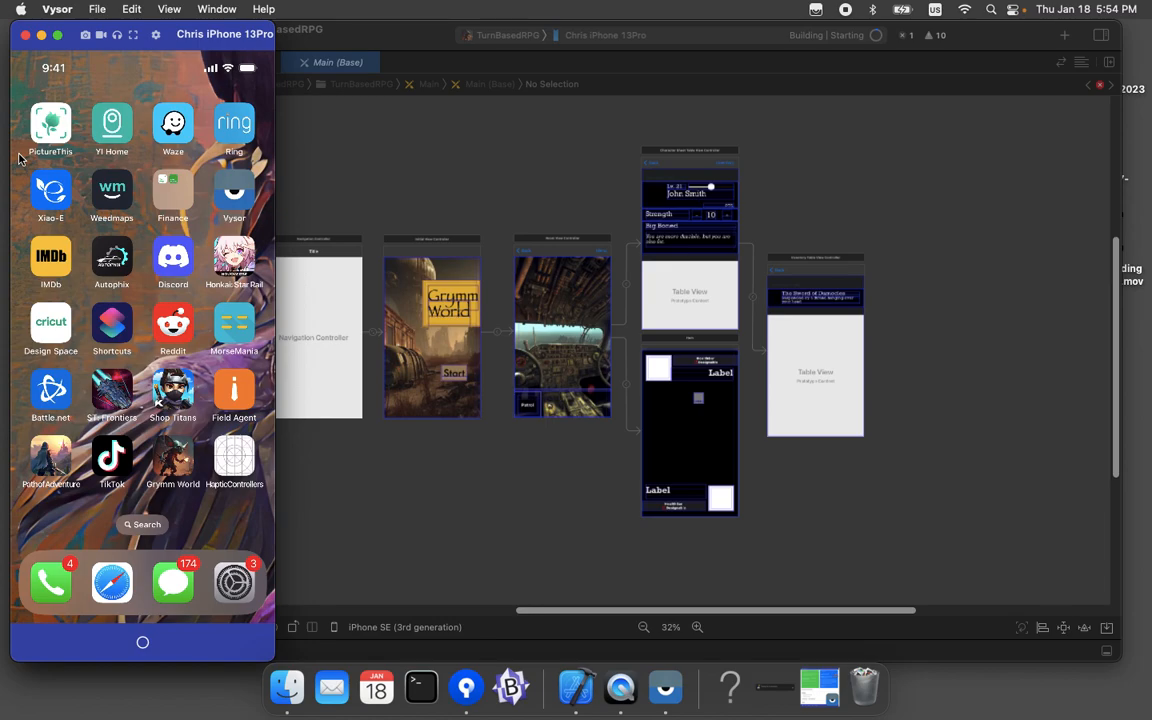
mouse_move(373, 207)
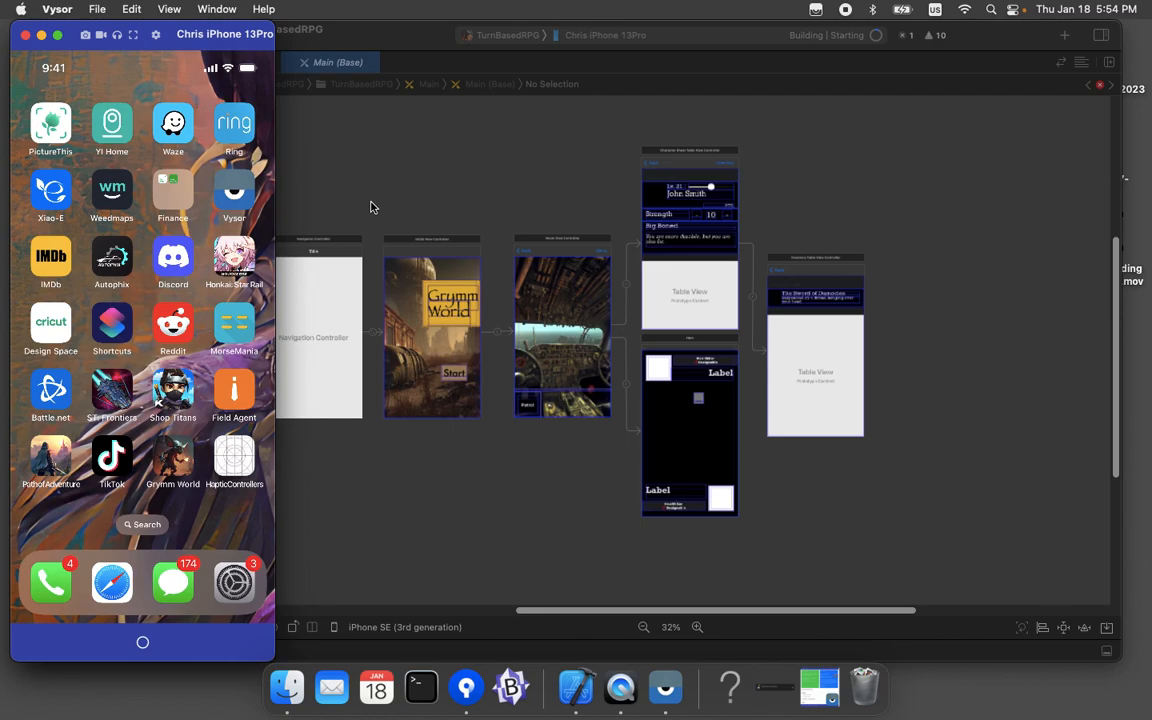
mouse_move(378, 207)
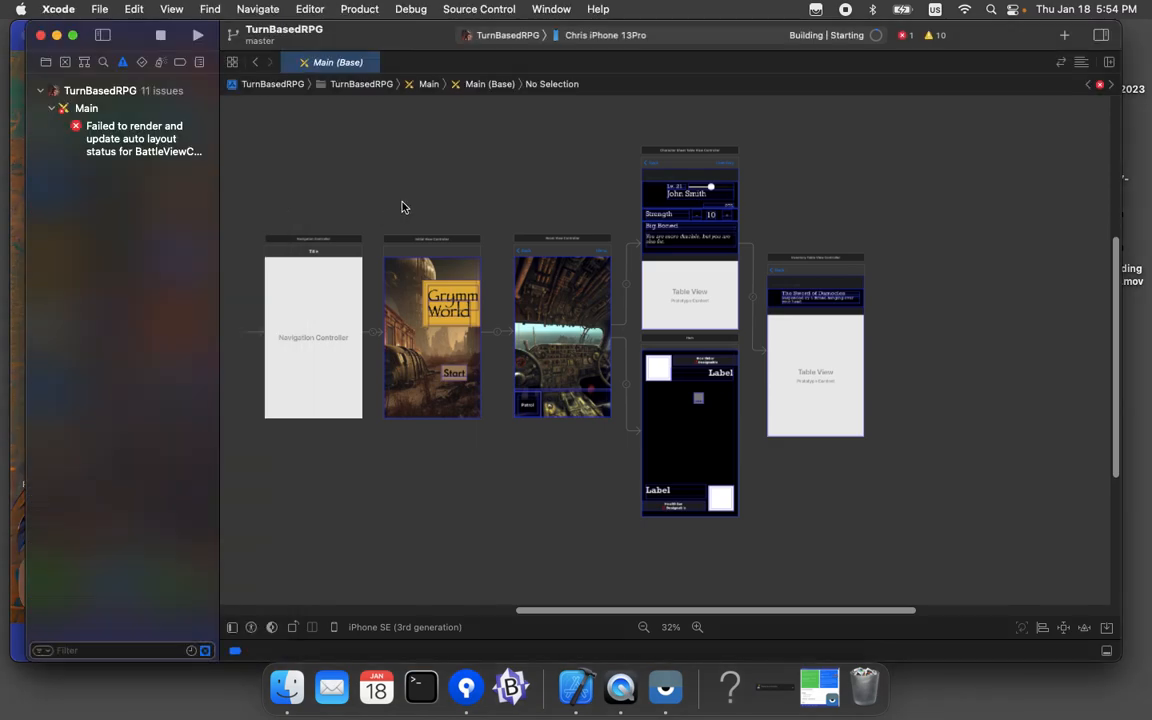
mouse_move(399, 347)
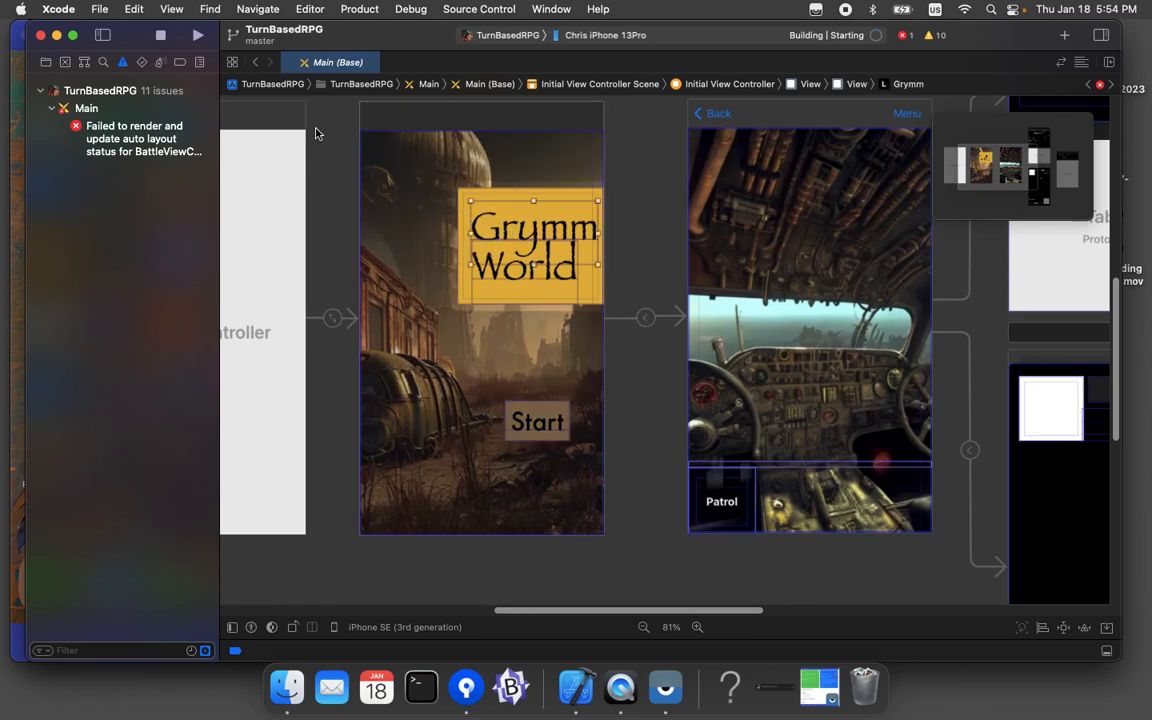
- Show the Project Navigator file list beside the zoomed-in Grymm World storyboard
left_click(46, 62)
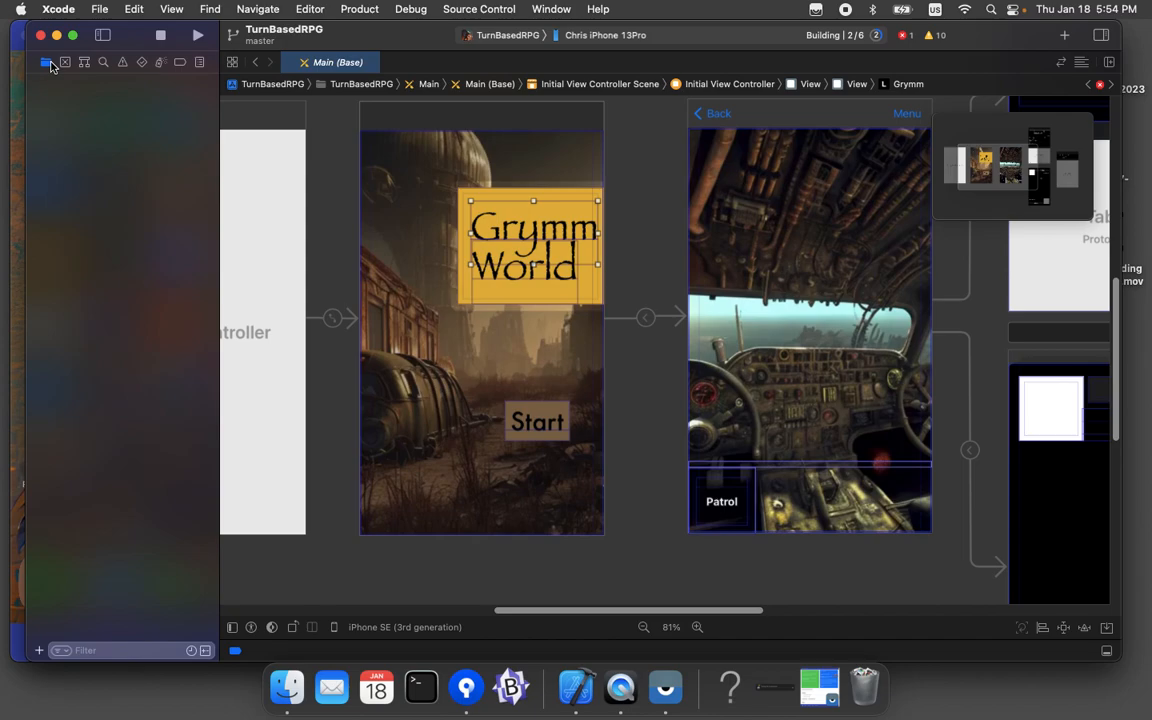
left_click(47, 62)
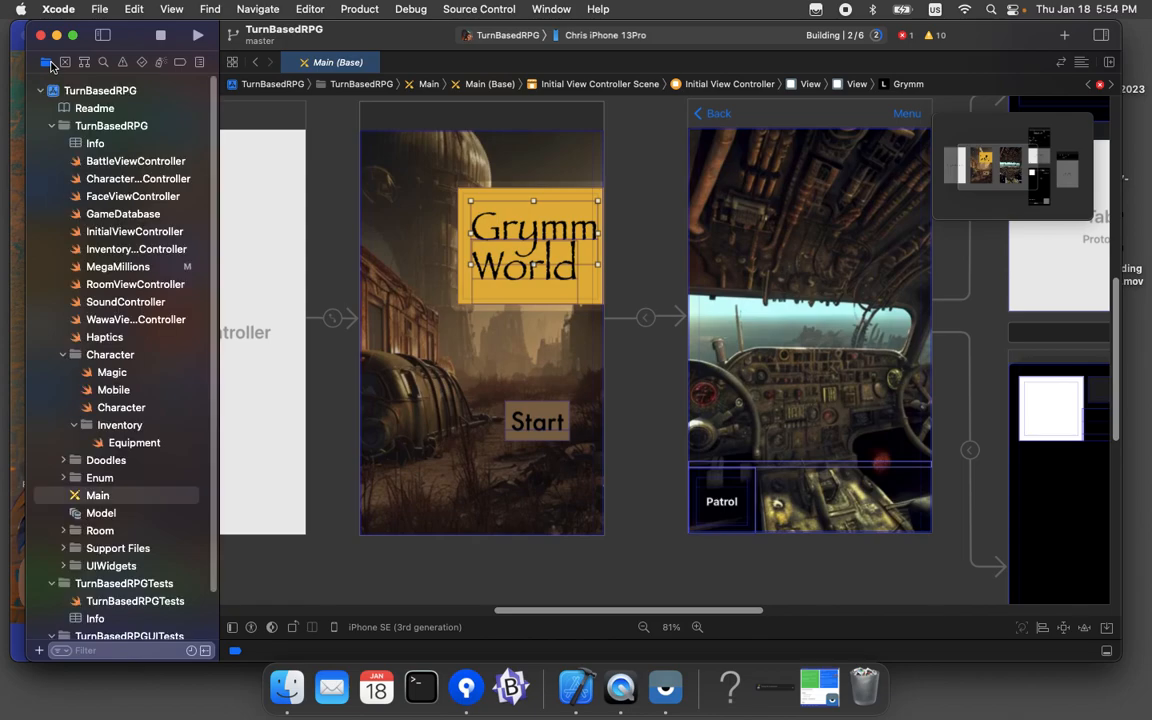